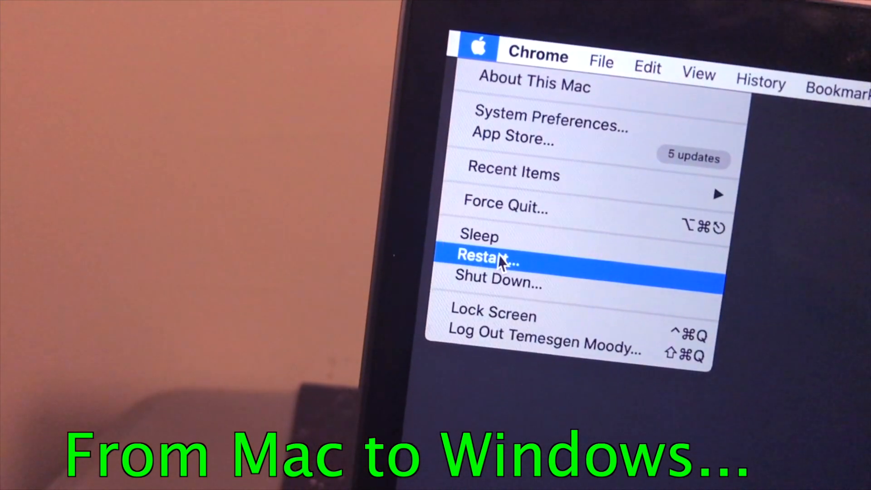
Step: Restart the Mac from the Apple menu to boot into Windows
click(495, 263)
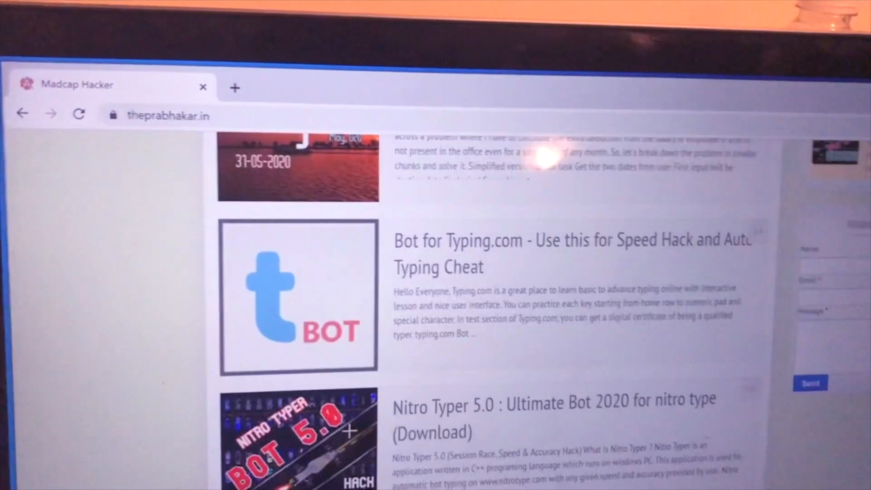
Step: Scroll the article list down to the Nitro Typer 5.0 bot post
scroll(down, 3)
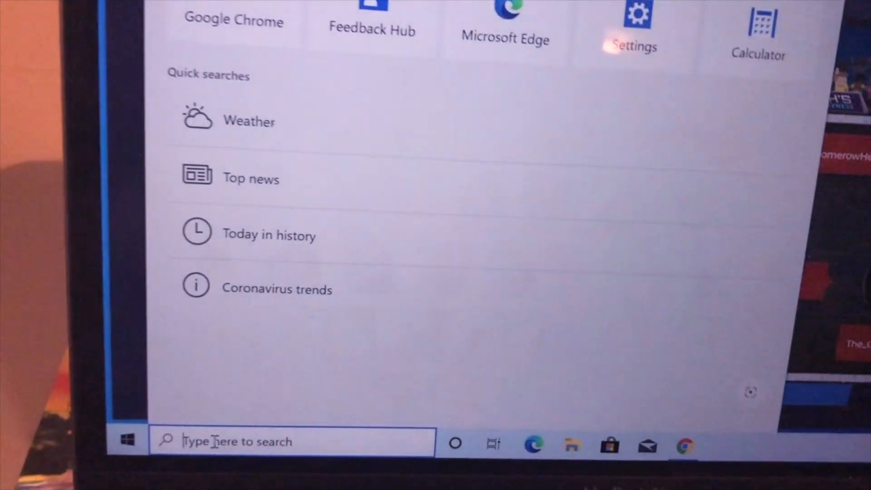
Step: Search 'night light' in the Windows taskbar search box
text(night light)
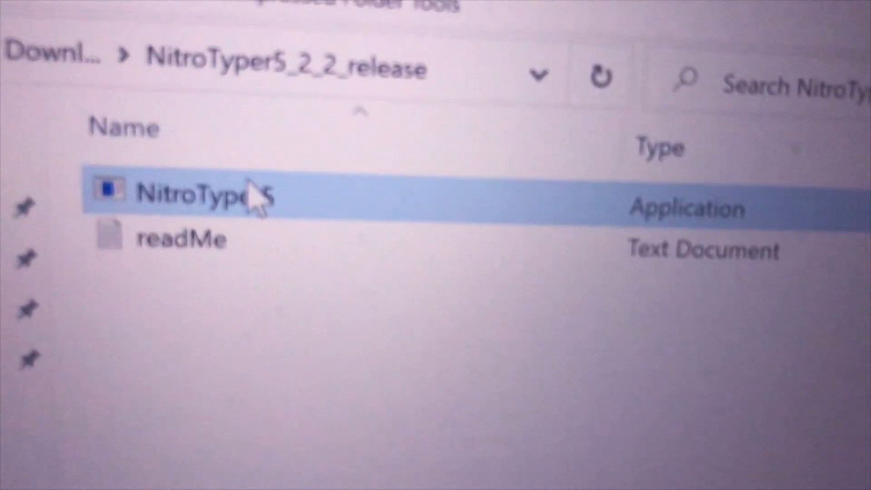
Step: Launch the NitroTyper5 application from the release folder
double_click(198, 198)
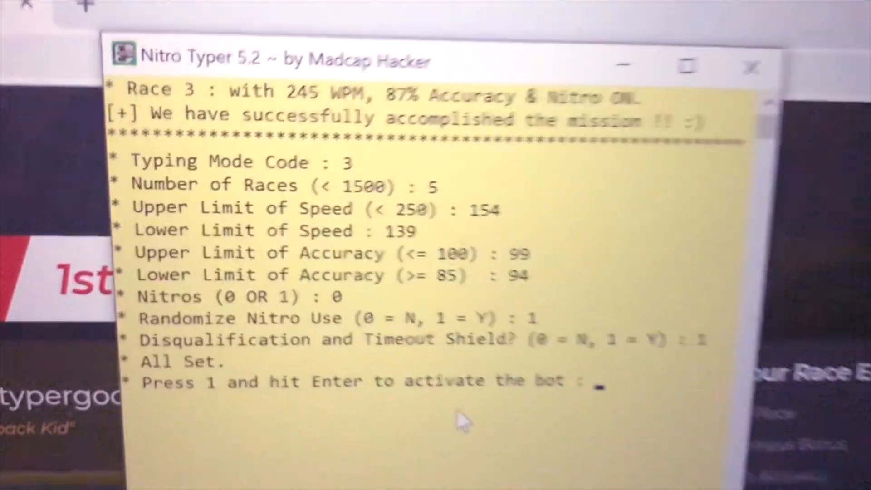
Step: Enter 1 at the activation prompt to start the bot racing
text(1)
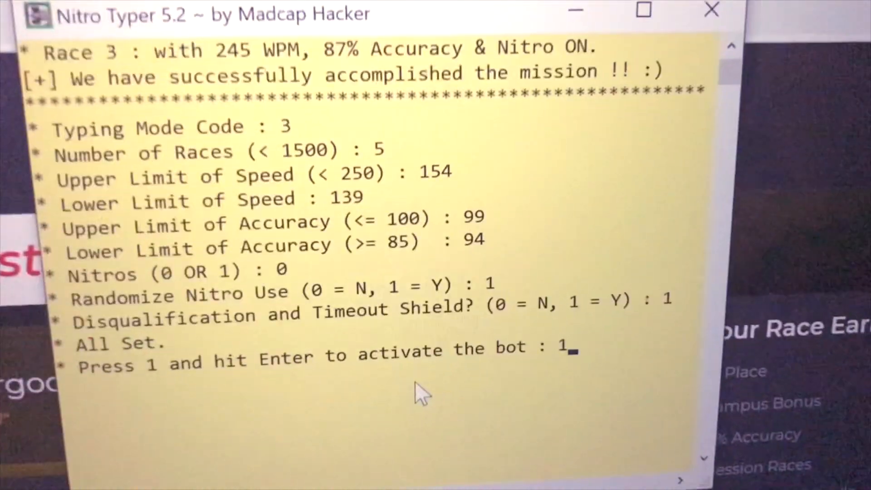